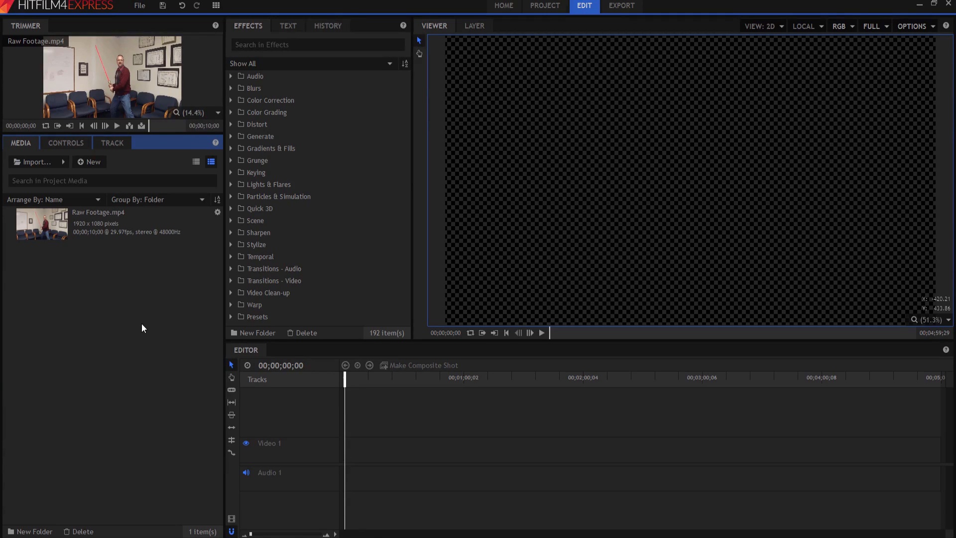
mouse_move(144, 321)
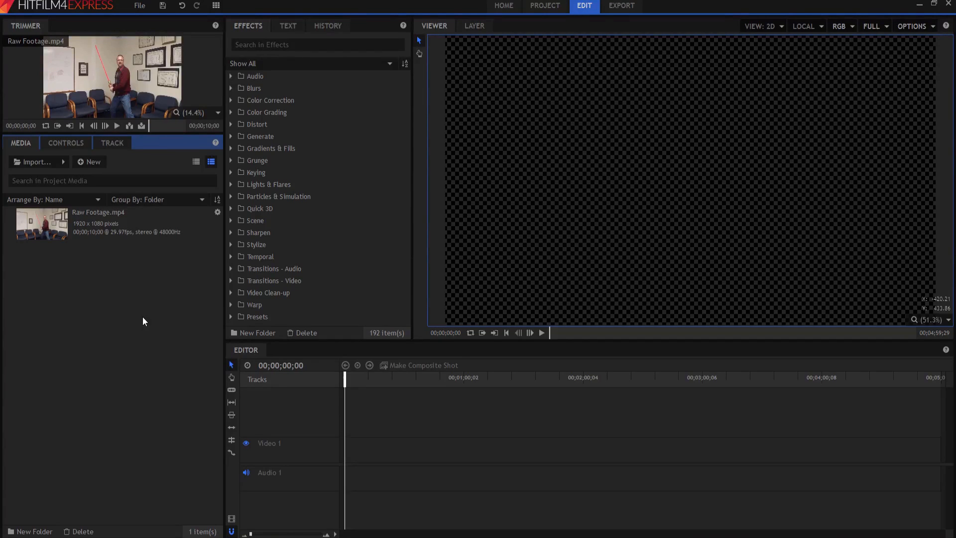
mouse_move(31, 21)
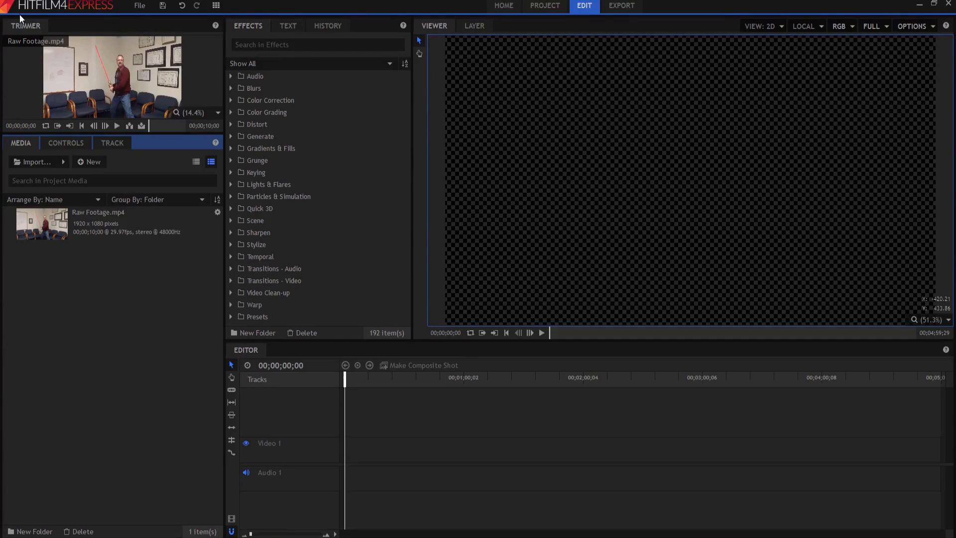
mouse_move(160, 386)
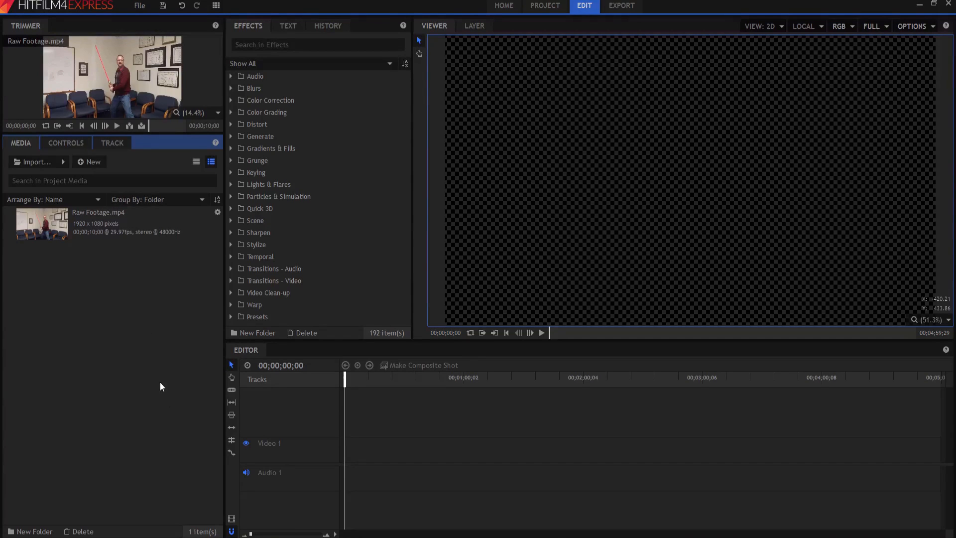
mouse_move(157, 313)
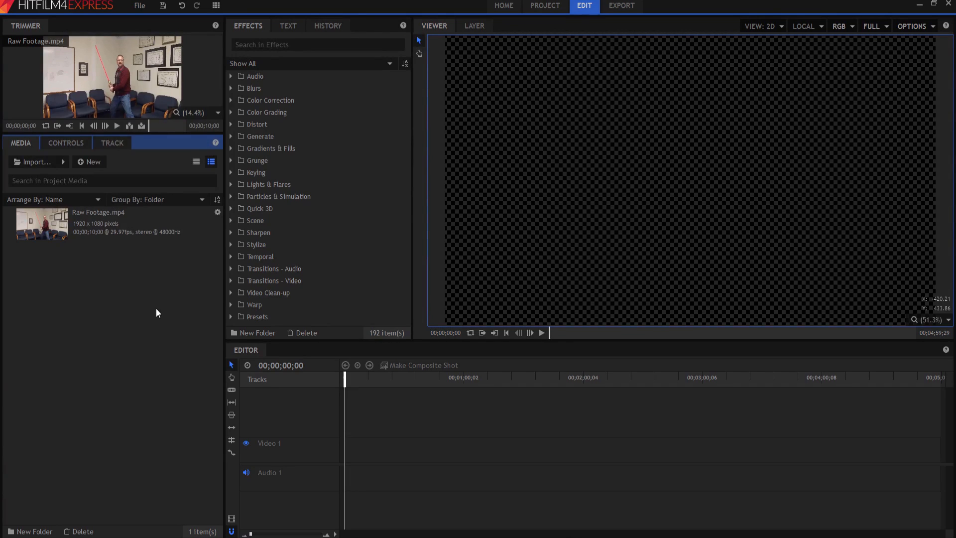
mouse_move(135, 117)
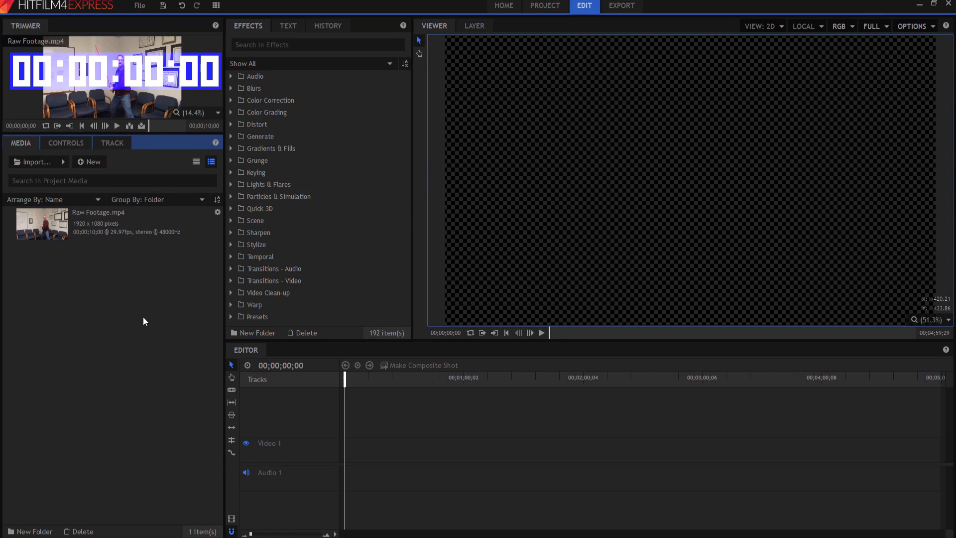
mouse_move(140, 318)
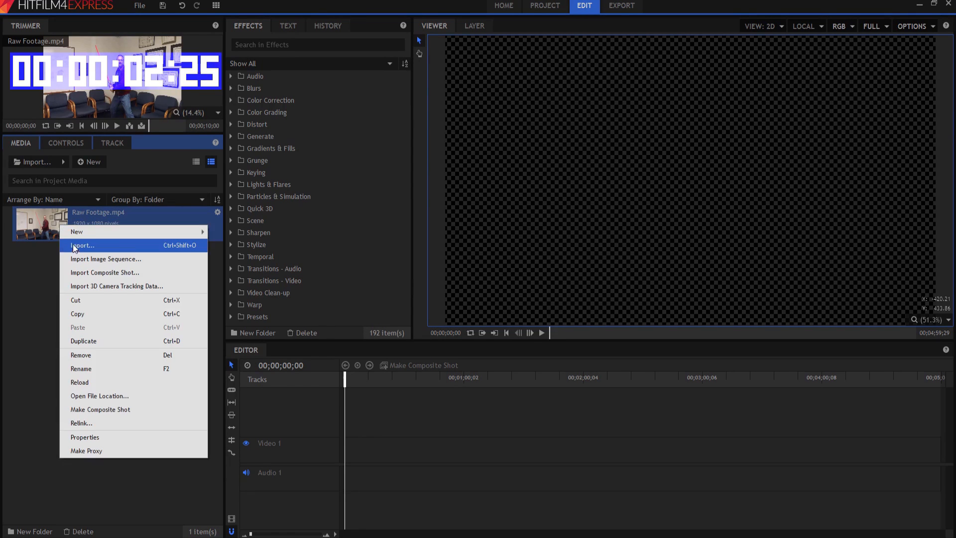
Make a composite shot from Raw Footage.mp4 with default properties
left_click(100, 409)
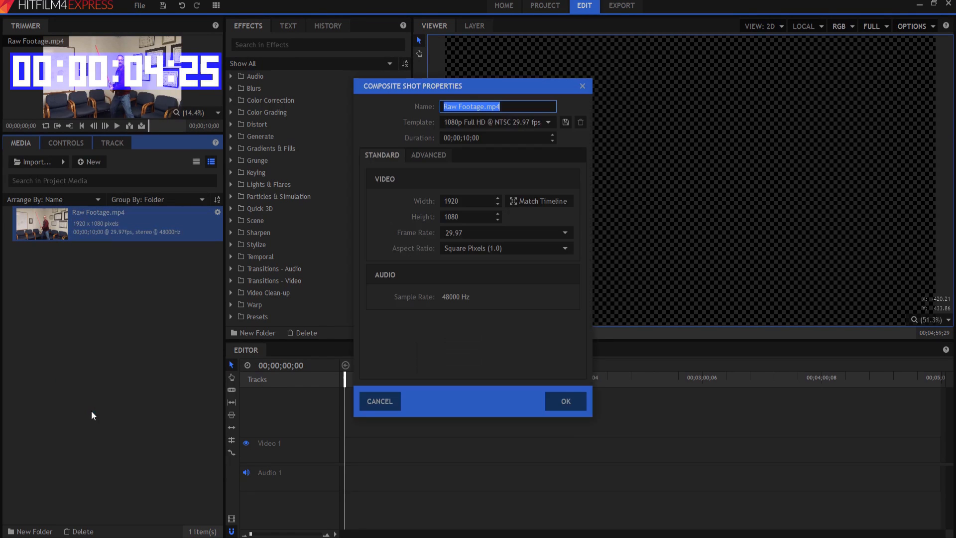
left_click(565, 401)
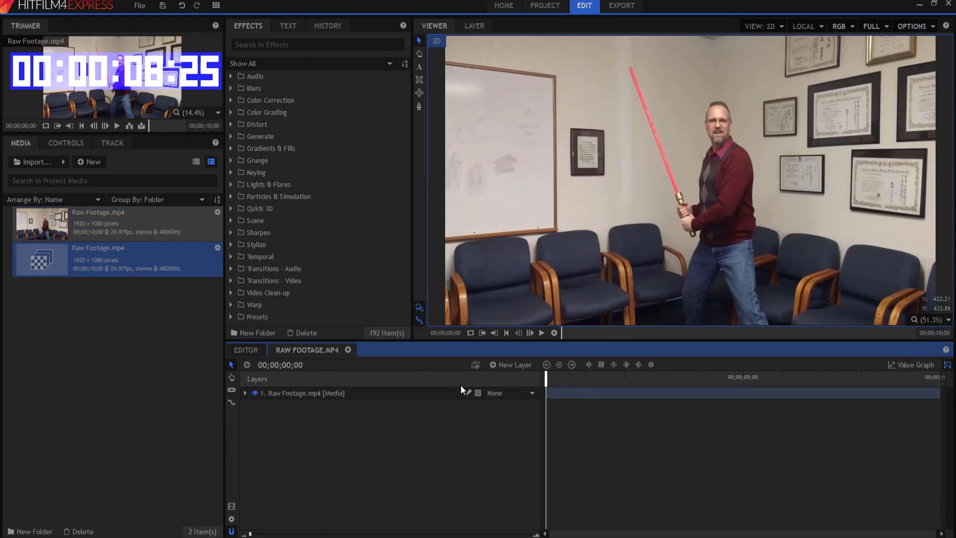
Add a tracker named Hilt, track the saber hilt forward, and add a second tracker
left_click(245, 393)
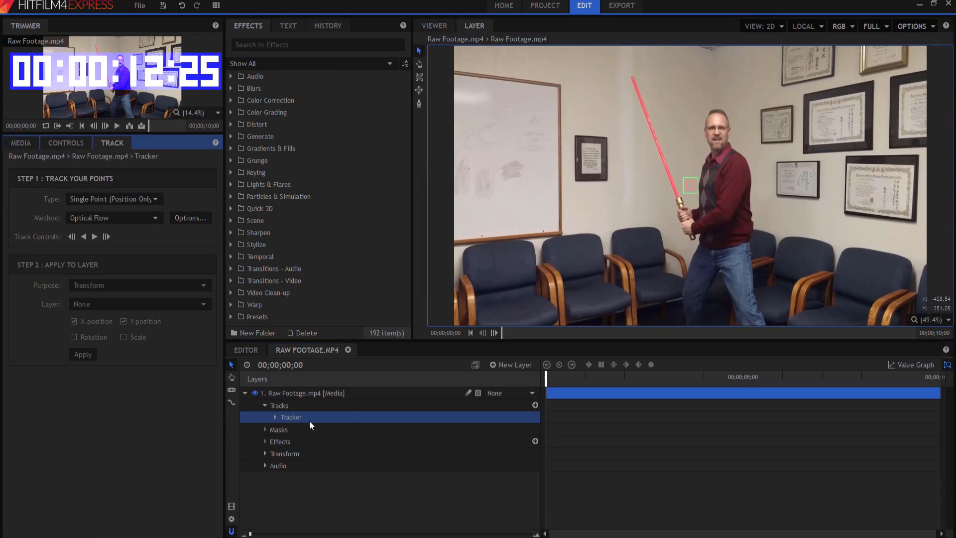
double_click(291, 416)
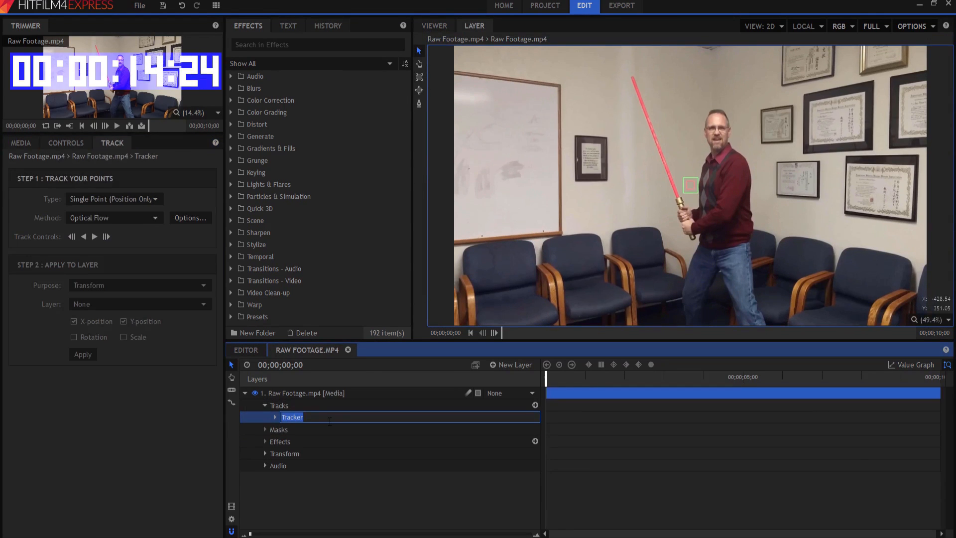
type("Hilt")
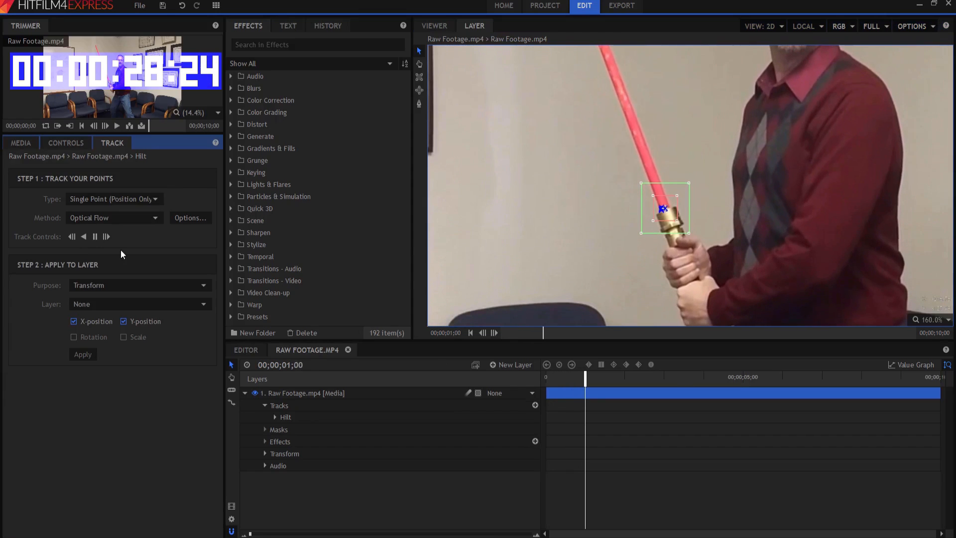
left_click(106, 236)
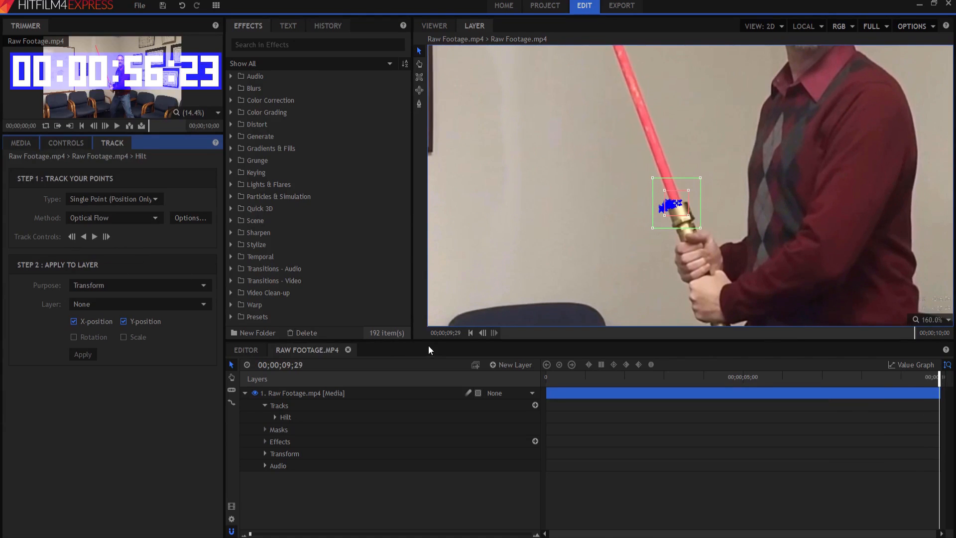
left_click(470, 332)
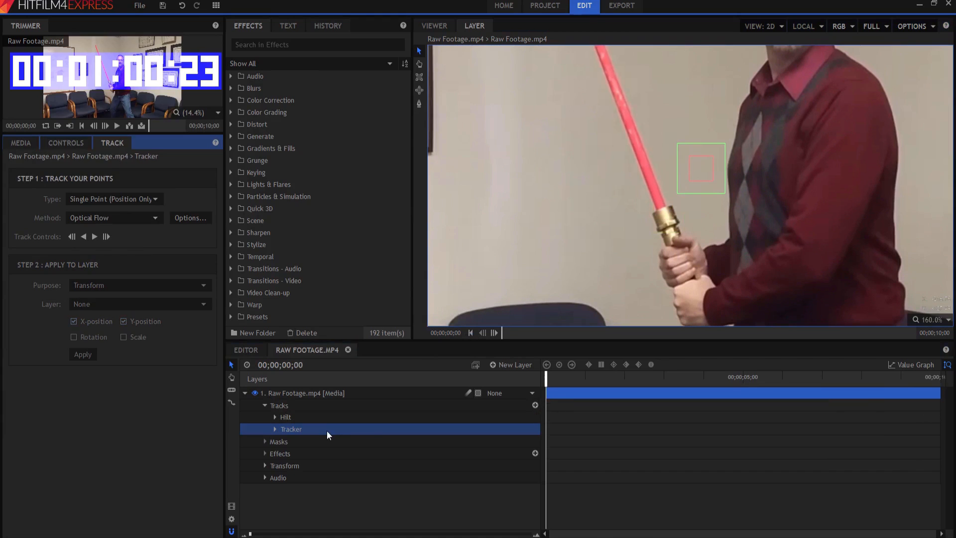
Rename the second tracker Tip and track the blade tip forward to the clip's end
double_click(291, 429)
type("Tip")
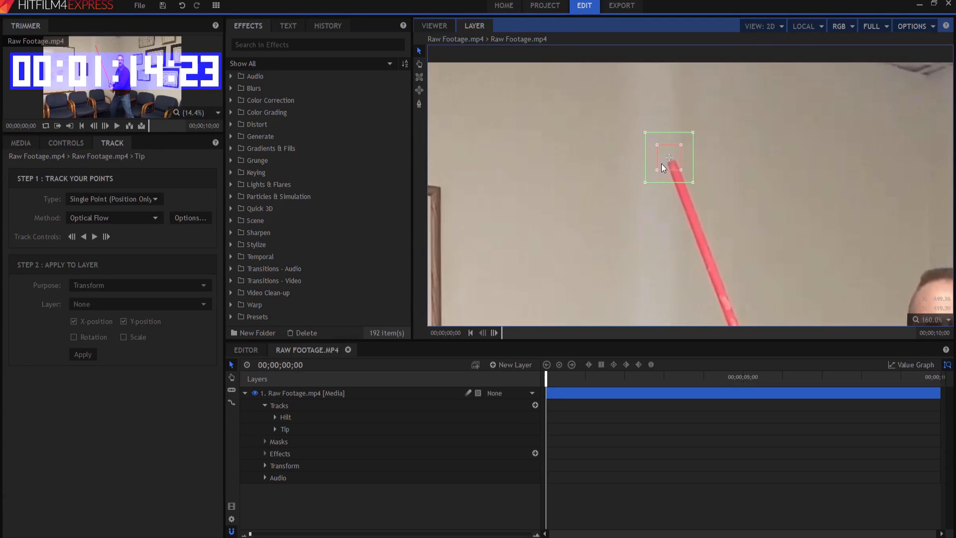
left_click(94, 236)
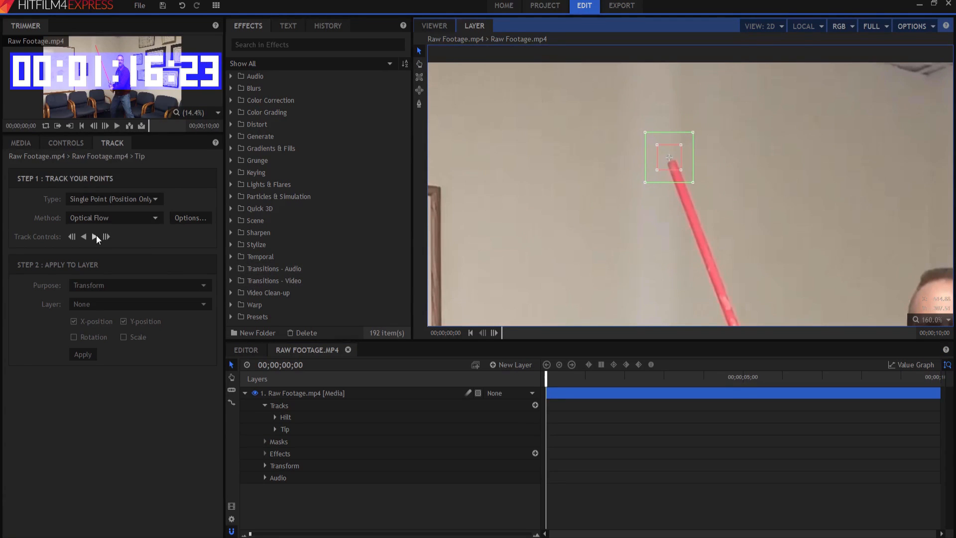
left_click(95, 236)
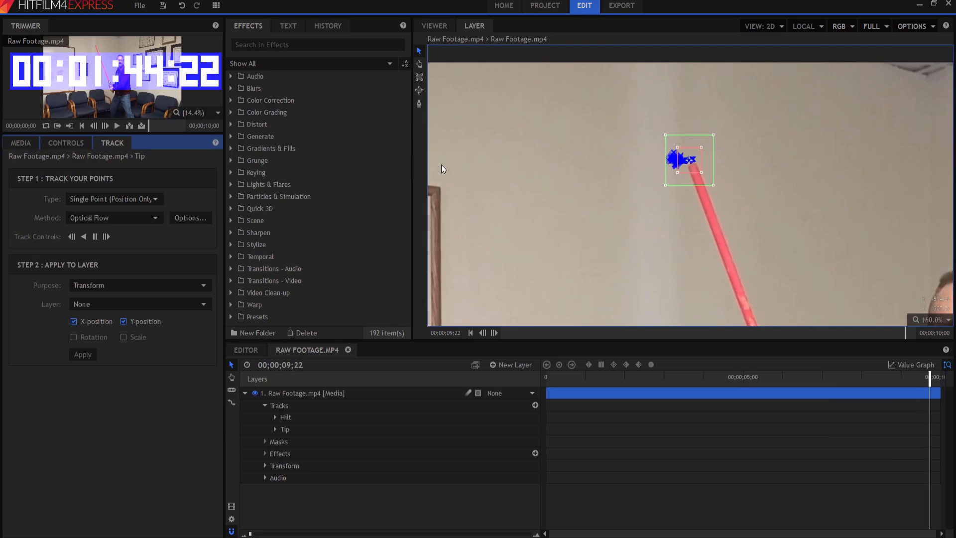
Add Tip and Hilt point layers and apply each track's data to its matching point
left_click(494, 333)
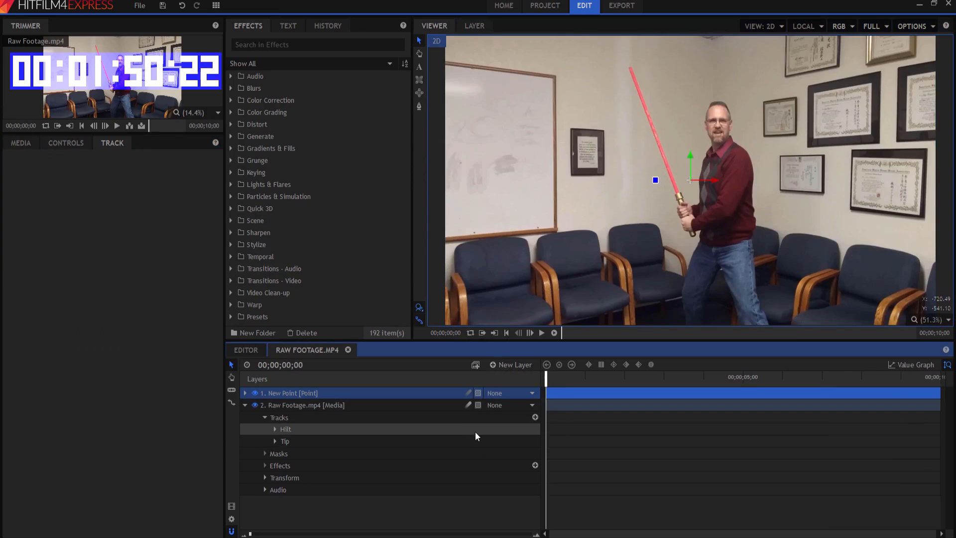
double_click(291, 393)
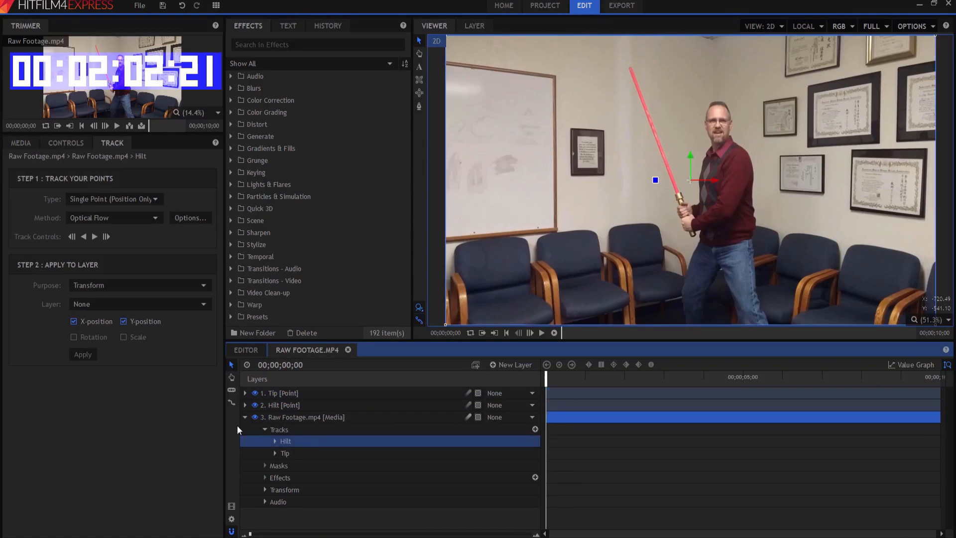
left_click(140, 304)
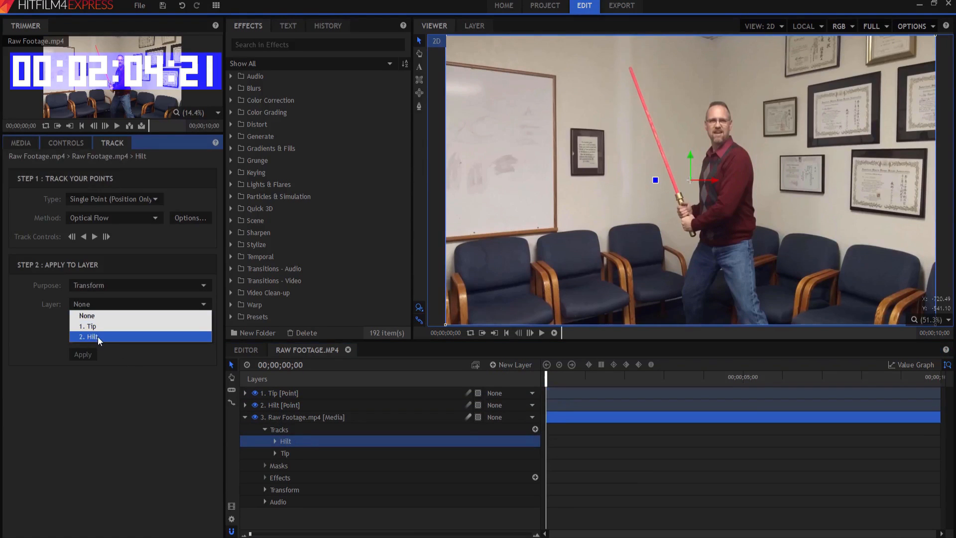
left_click(92, 336)
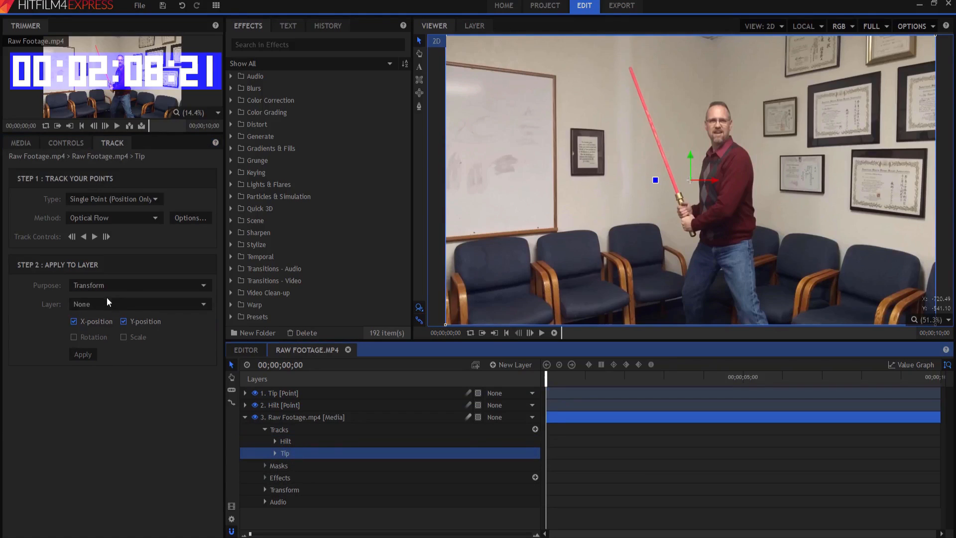
left_click(139, 304)
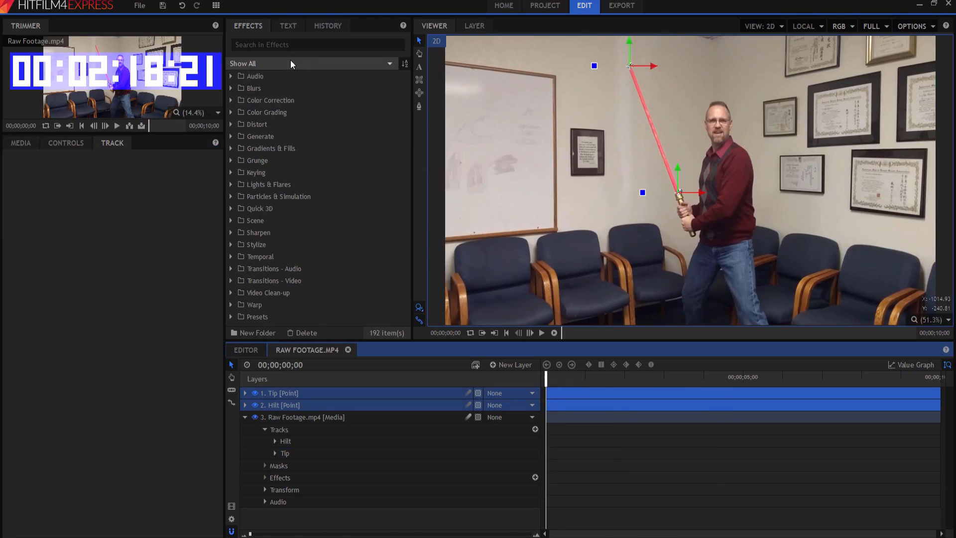
Create a new plane layer named Saber
left_click(511, 364)
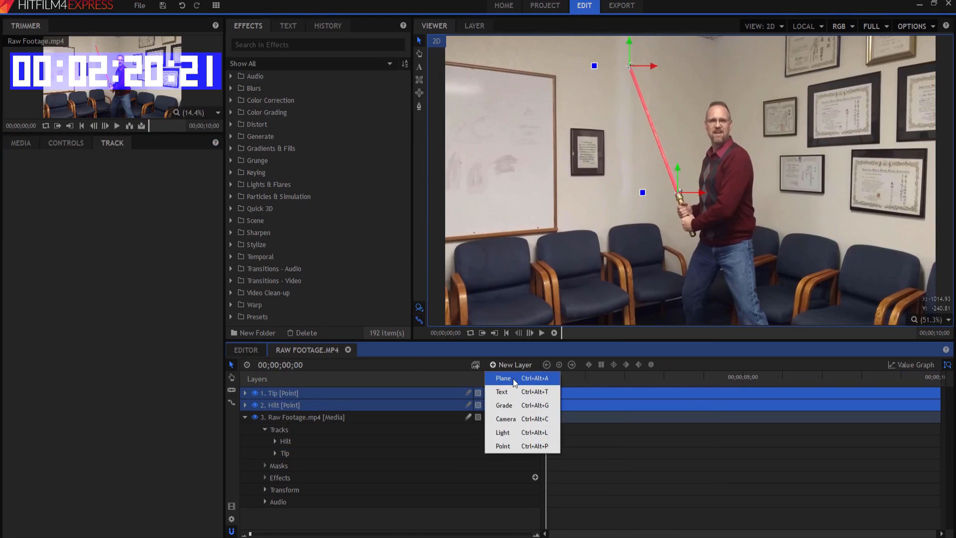
left_click(503, 377)
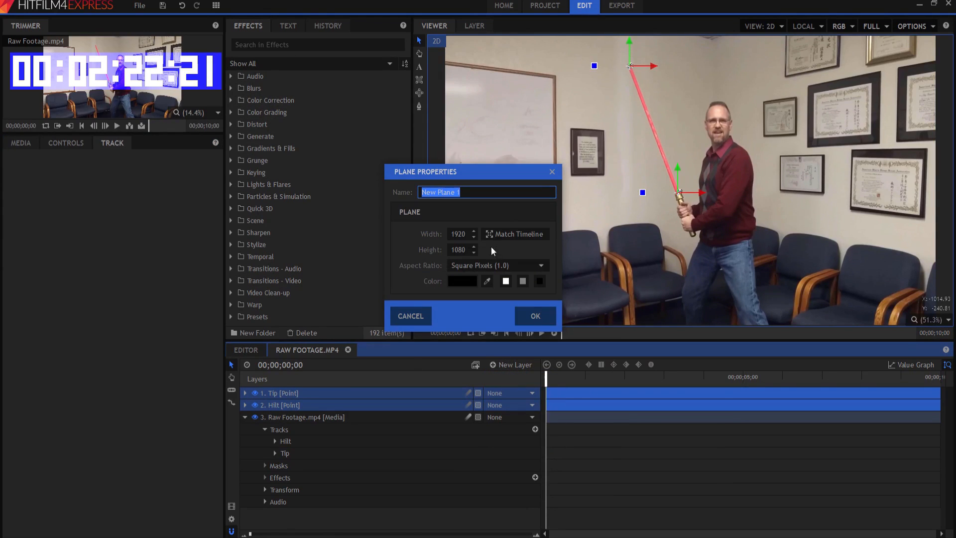
type("Saber")
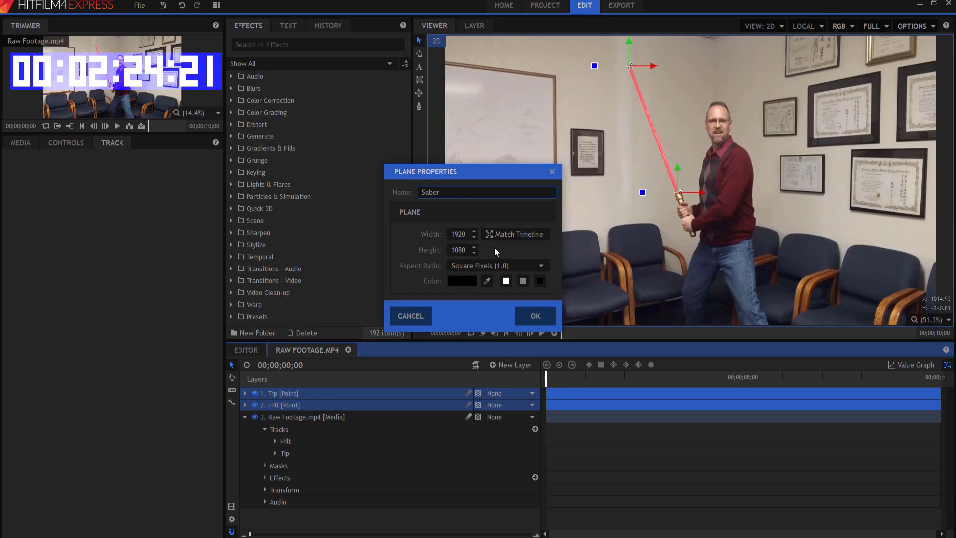
left_click(535, 315)
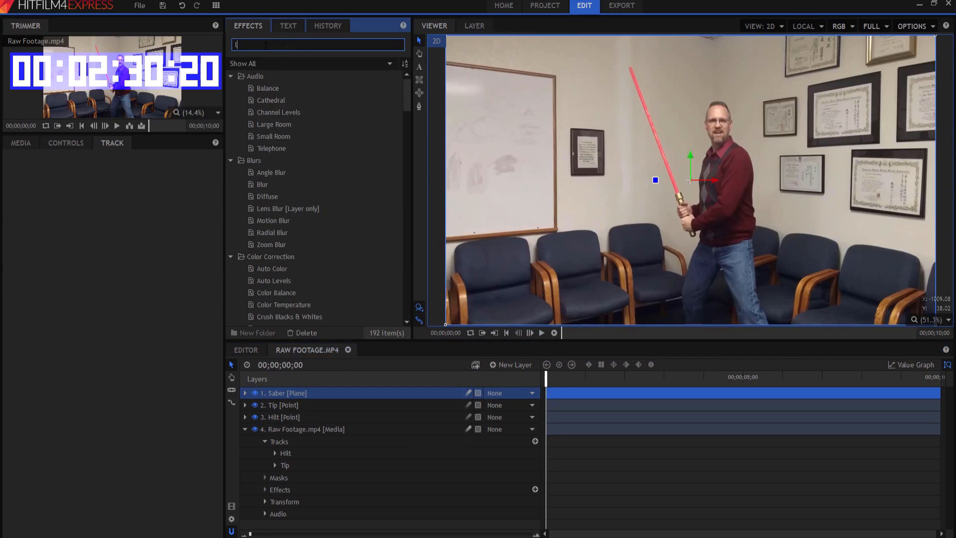
Apply Lightning & Electricity to Saber from Hilt to Tip, zeroing wave and twitch
type("lighn")
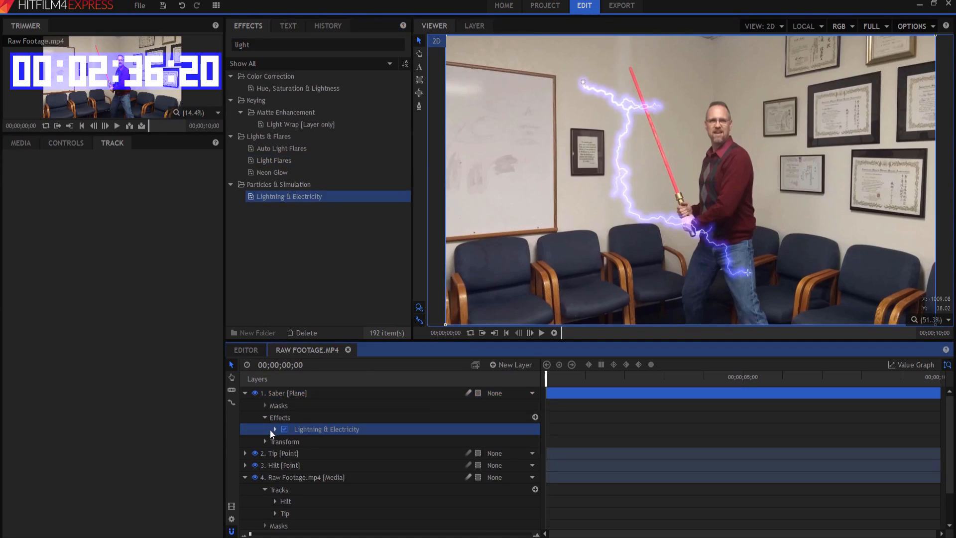
left_click(275, 428)
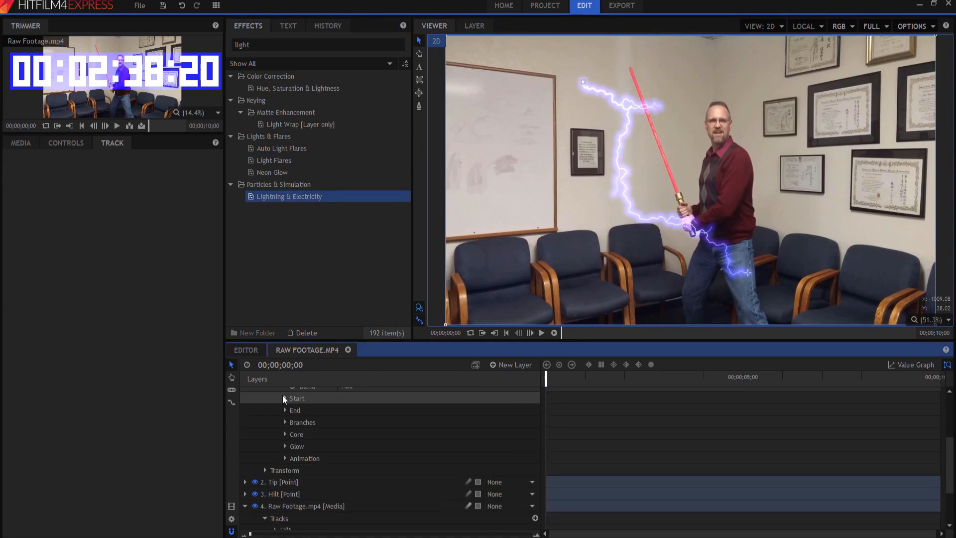
left_click(285, 398)
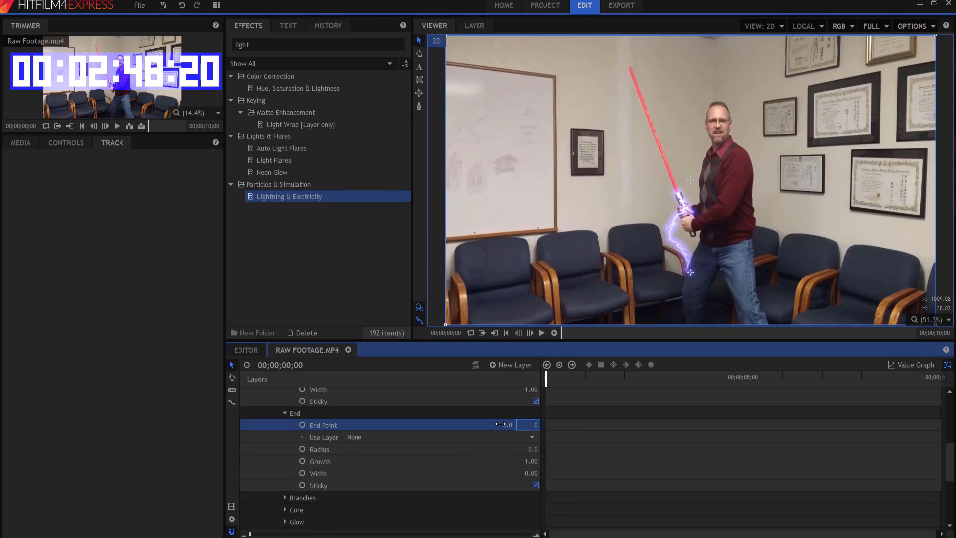
left_click(438, 437)
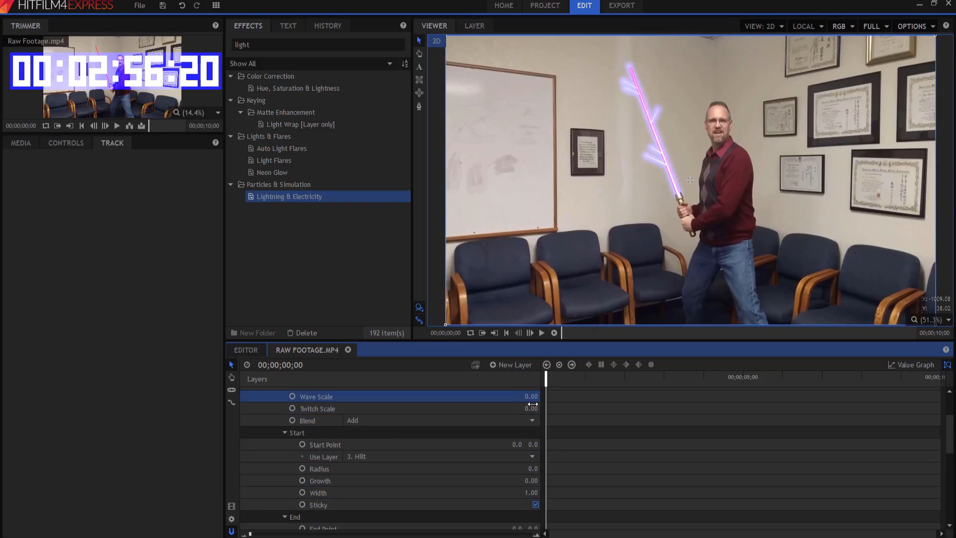
scroll("down", 3)
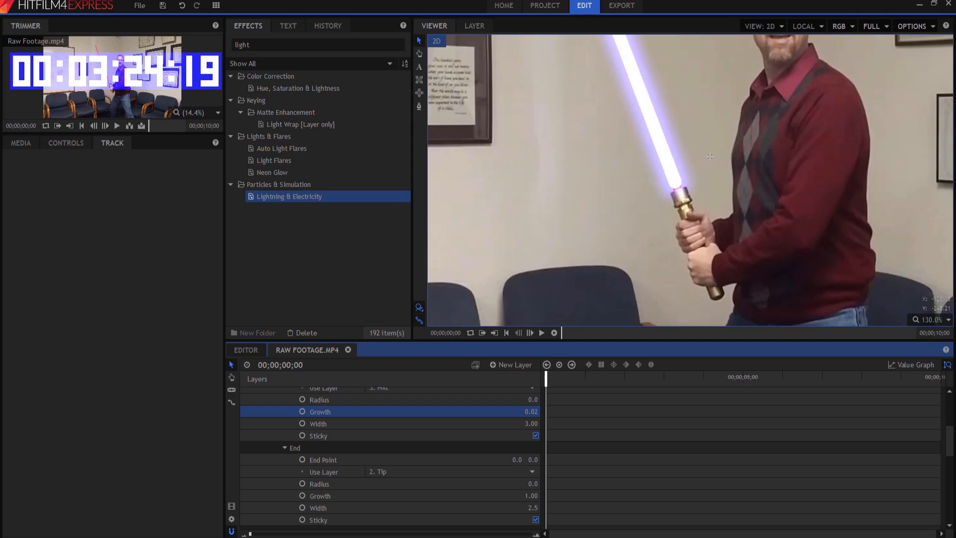
double_click(520, 411)
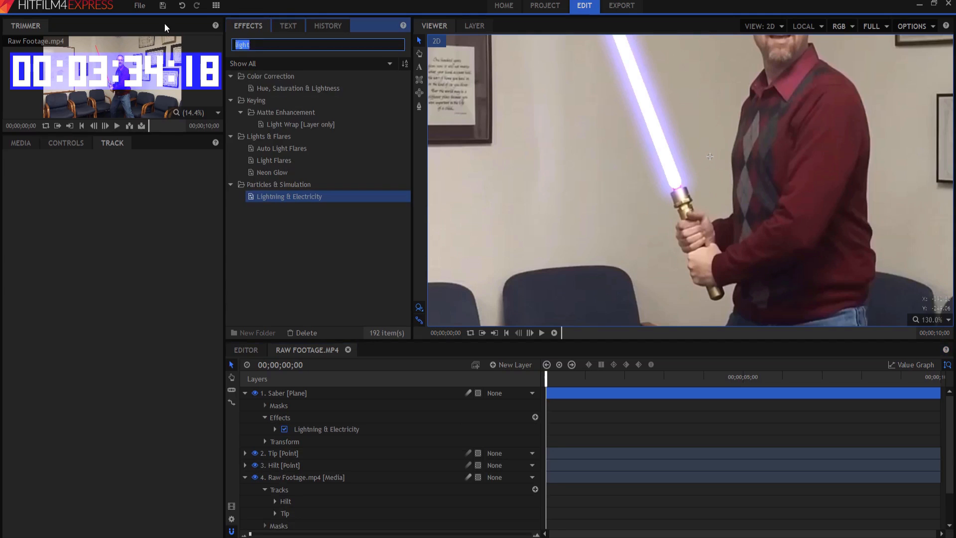
Add an Anamorphic enterprise Light Flares effect anchored to Hilt at 65px scale
type("flare")
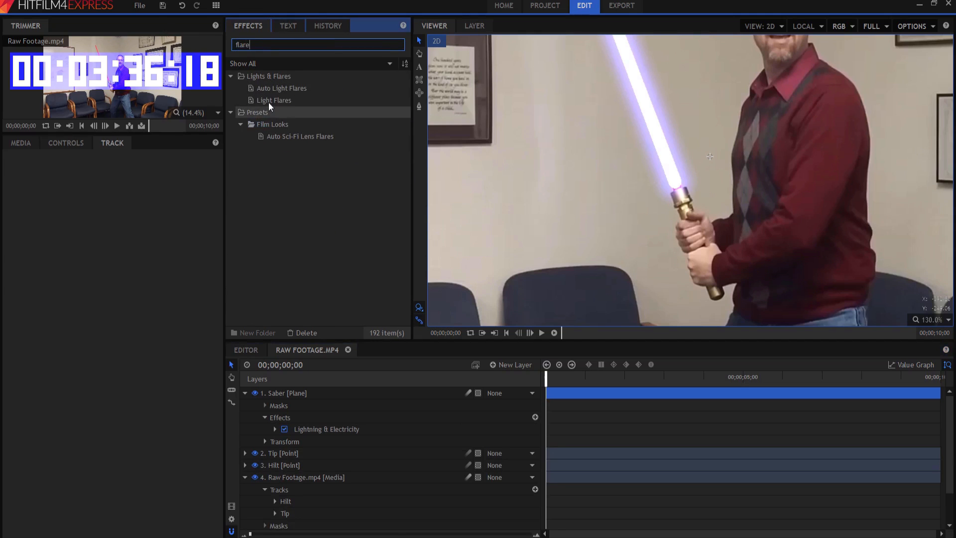
left_click(273, 100)
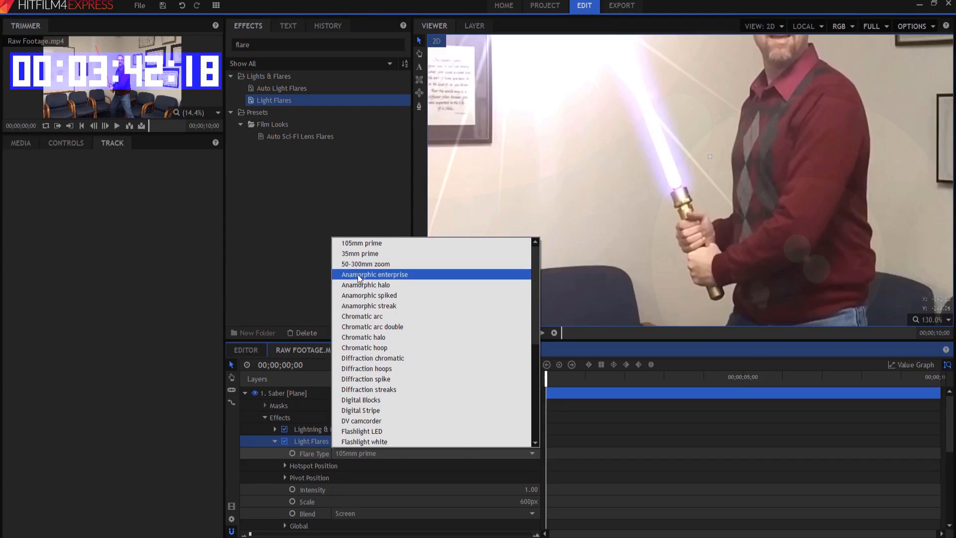
left_click(374, 274)
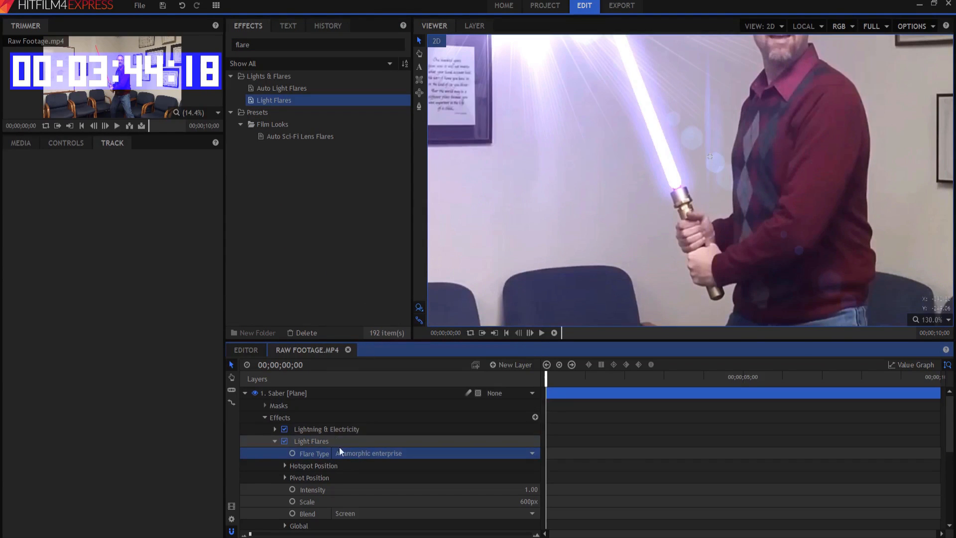
left_click(285, 466)
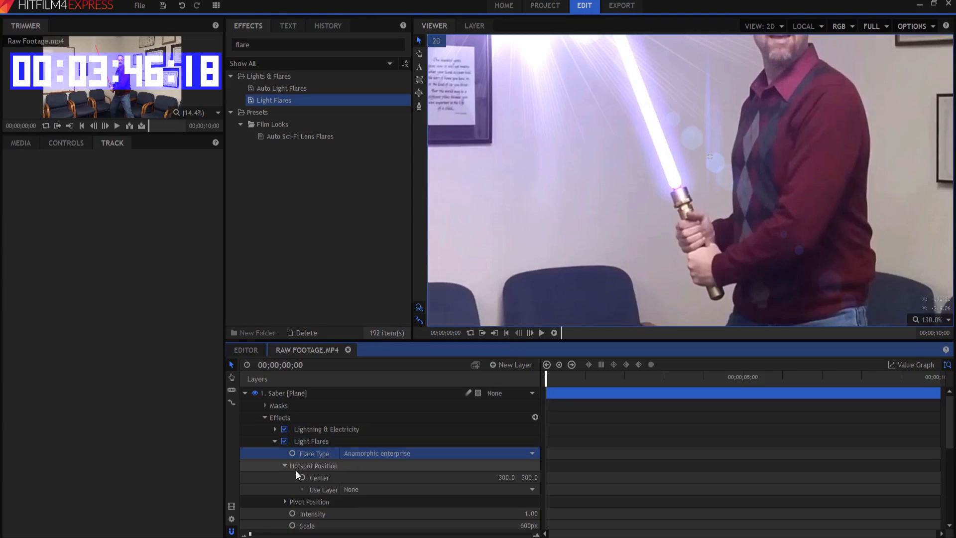
left_click(529, 476)
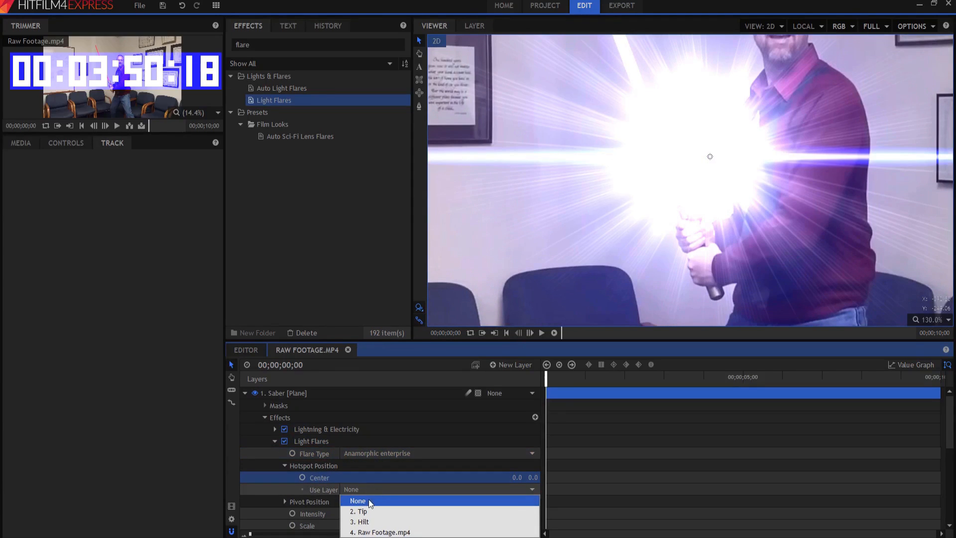
left_click(360, 522)
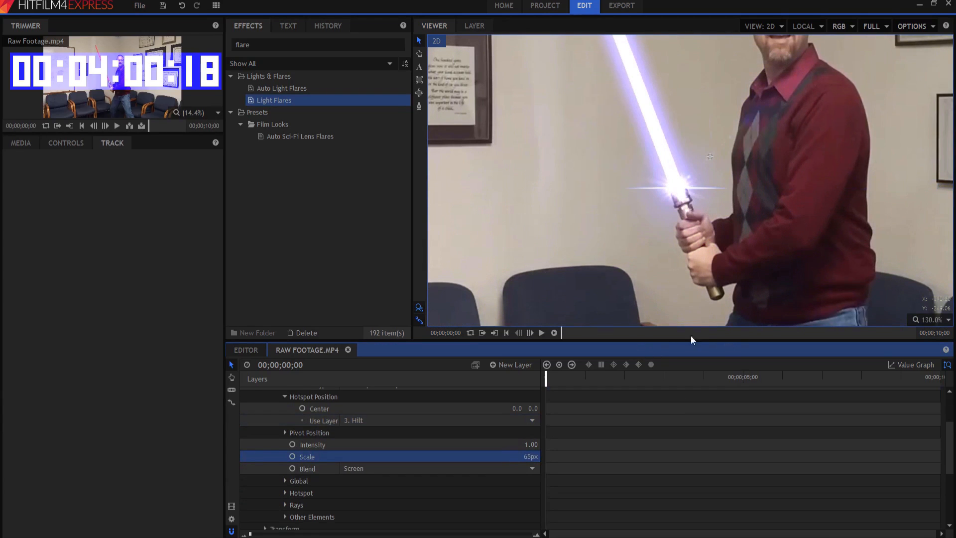
left_click(947, 319)
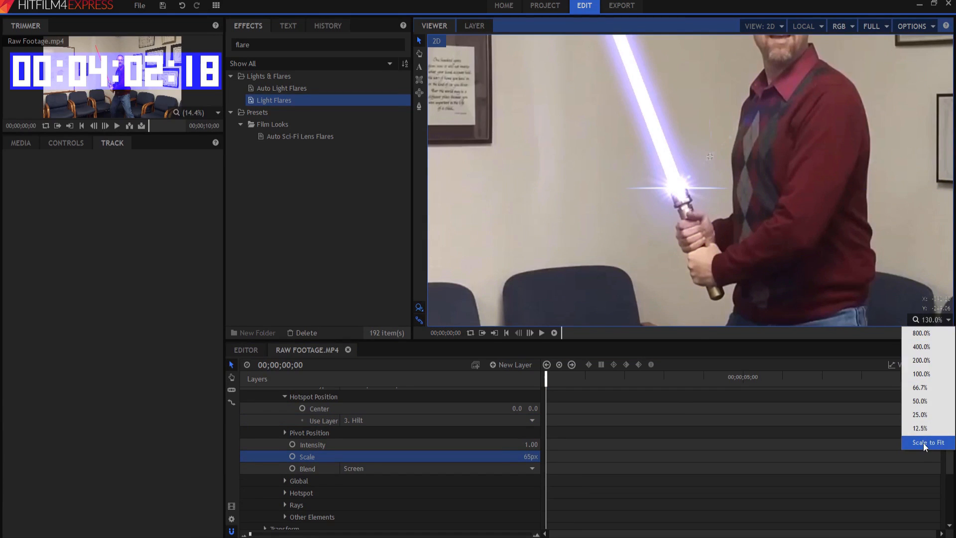
Fit the viewer to the frame and tint the blade glow 51,51,255, adjusting its radius
left_click(927, 455)
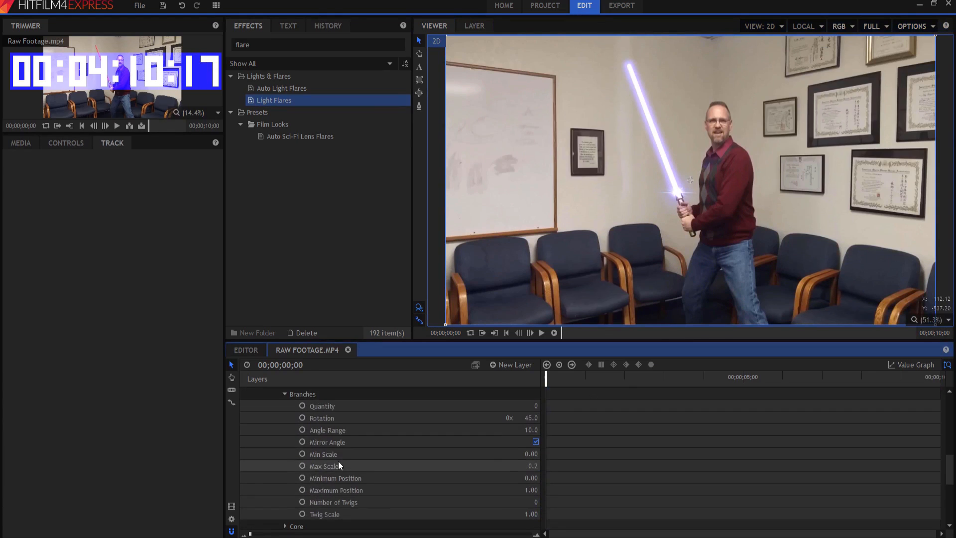
scroll("down", 3)
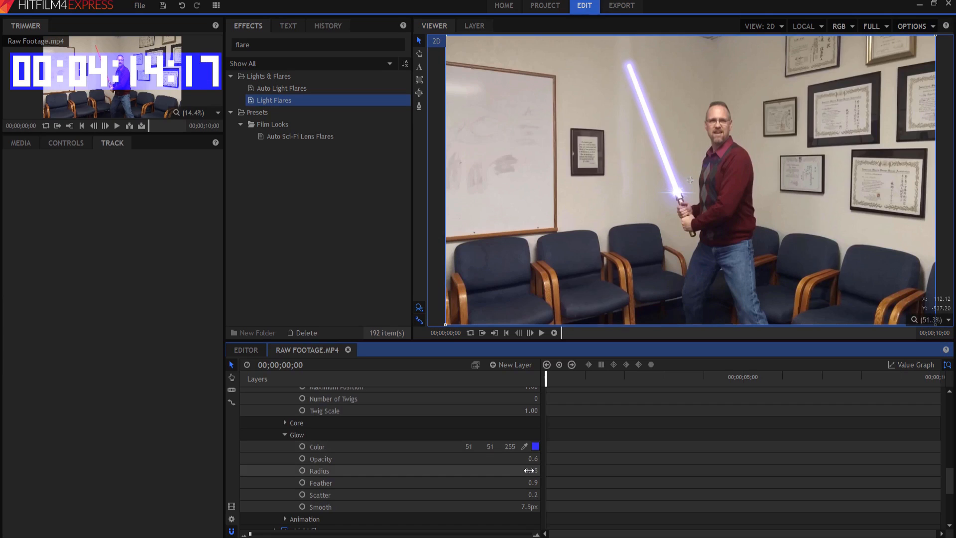
left_click(531, 470)
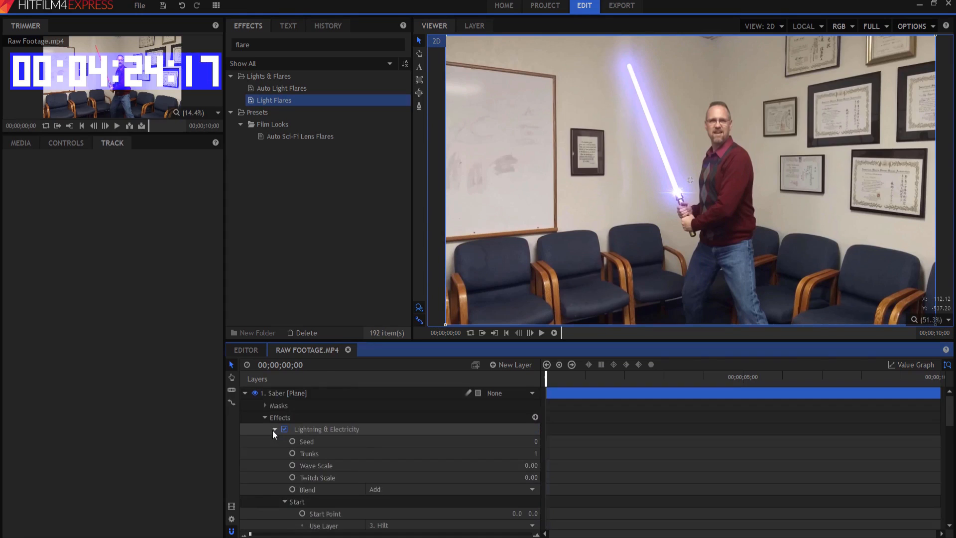
Collapse the Saber layer's properties and play the composite shot
left_click(245, 393)
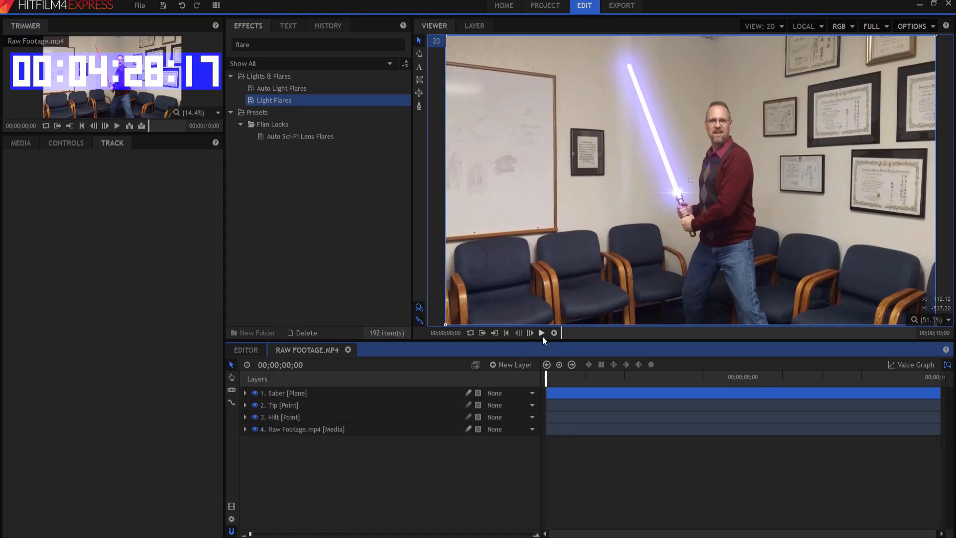
left_click(541, 332)
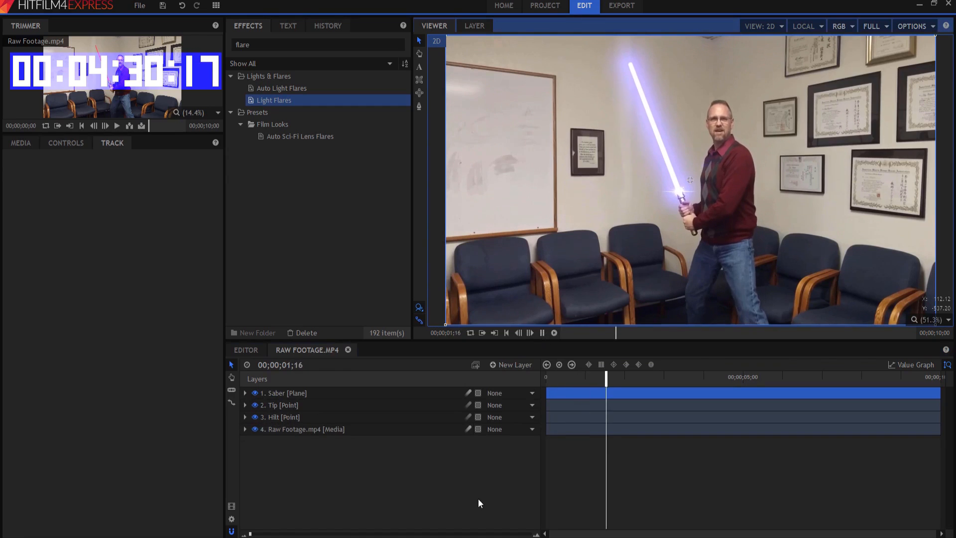